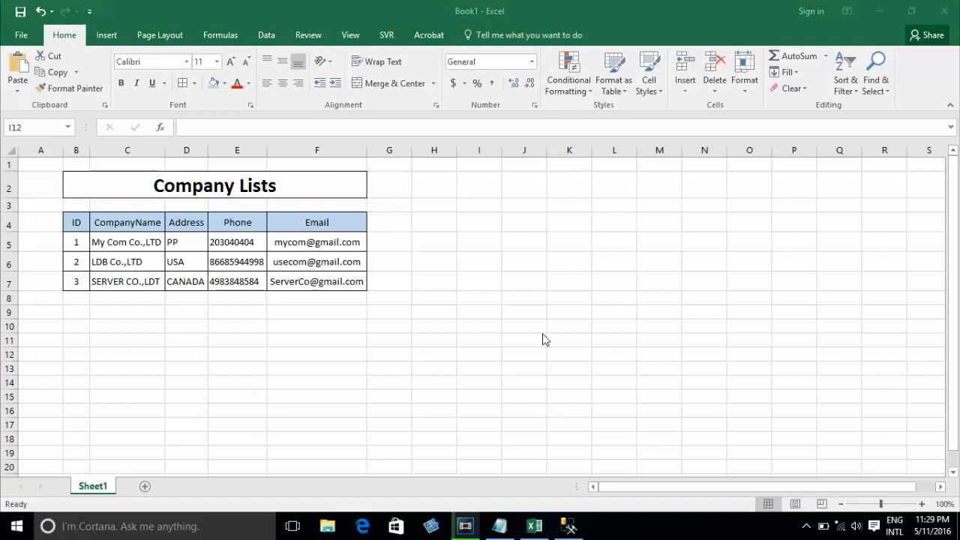
mouse_move(580, 231)
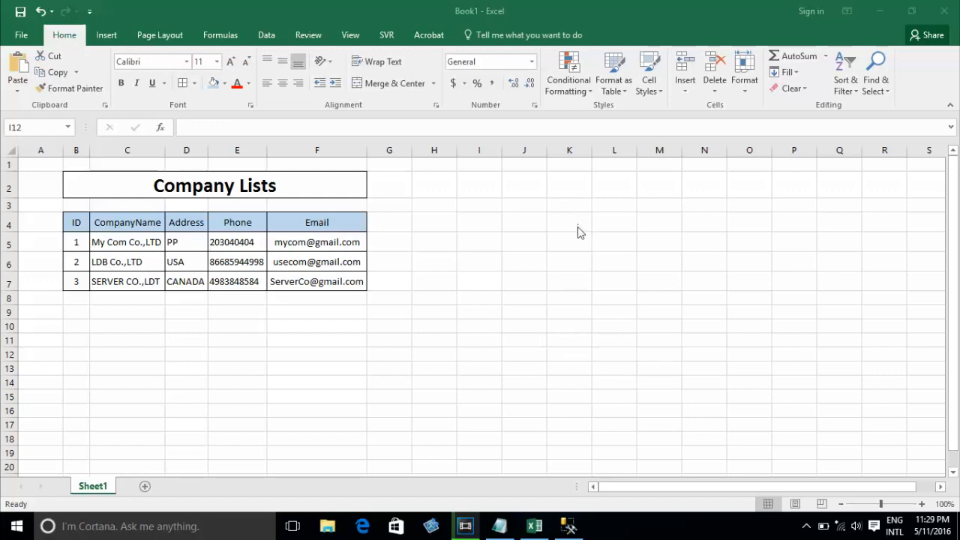
In SSMS, open the VBA_DB dbo.tCompany table design showing ID, CompanyName, Address, Phone, Email
left_click(568, 525)
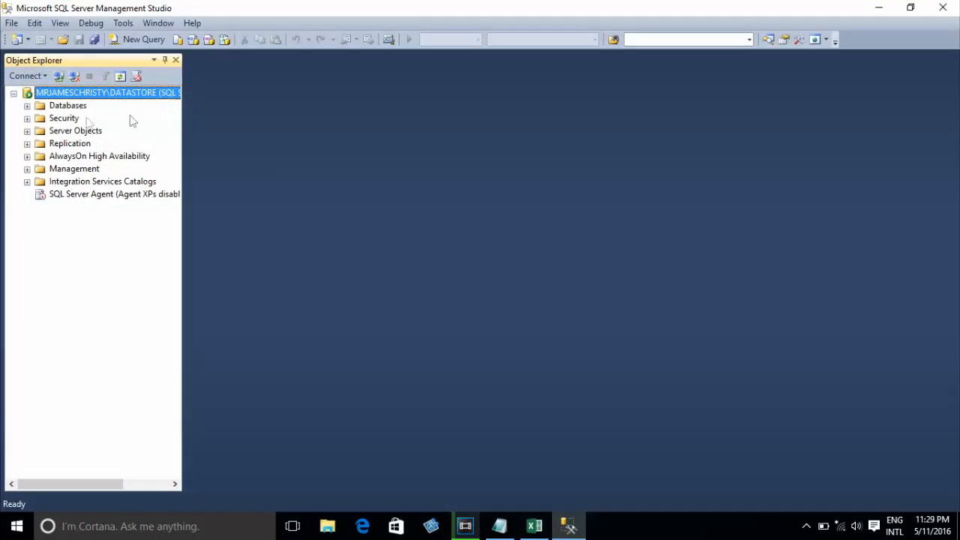
left_click(26, 105)
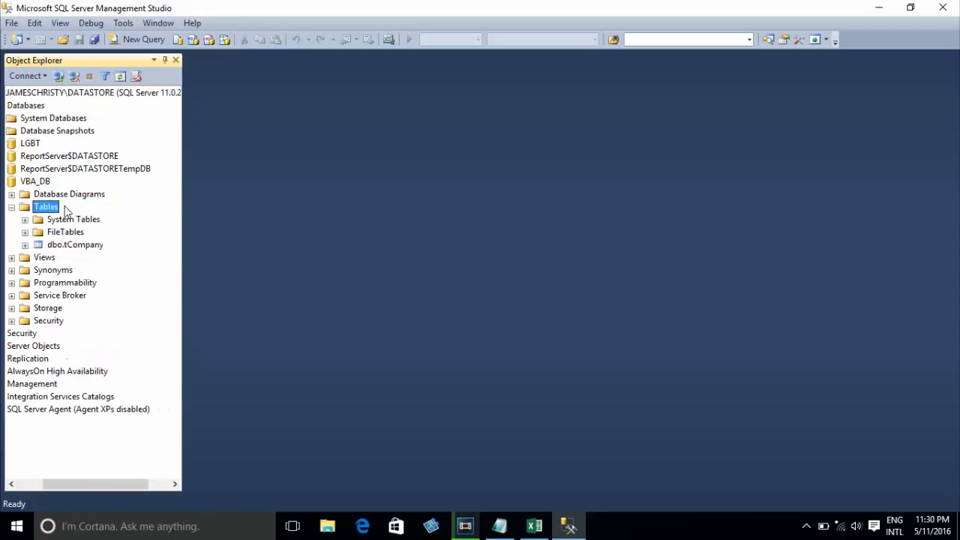
right_click(75, 245)
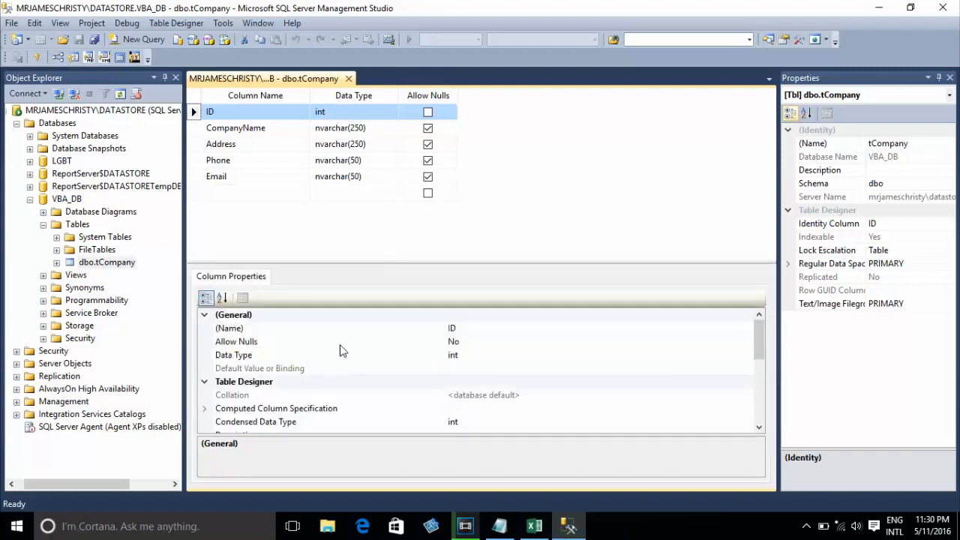
mouse_move(194, 134)
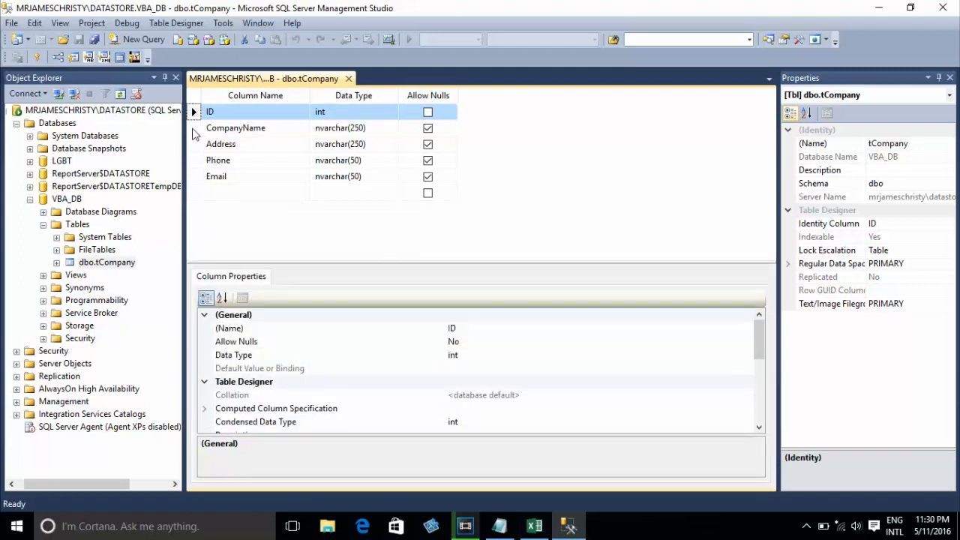
left_click(236, 128)
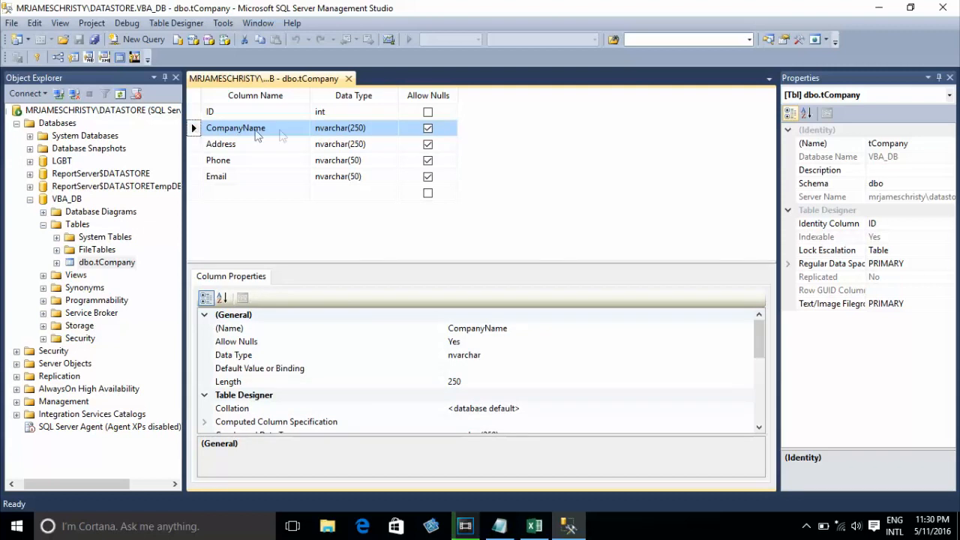
mouse_move(212, 157)
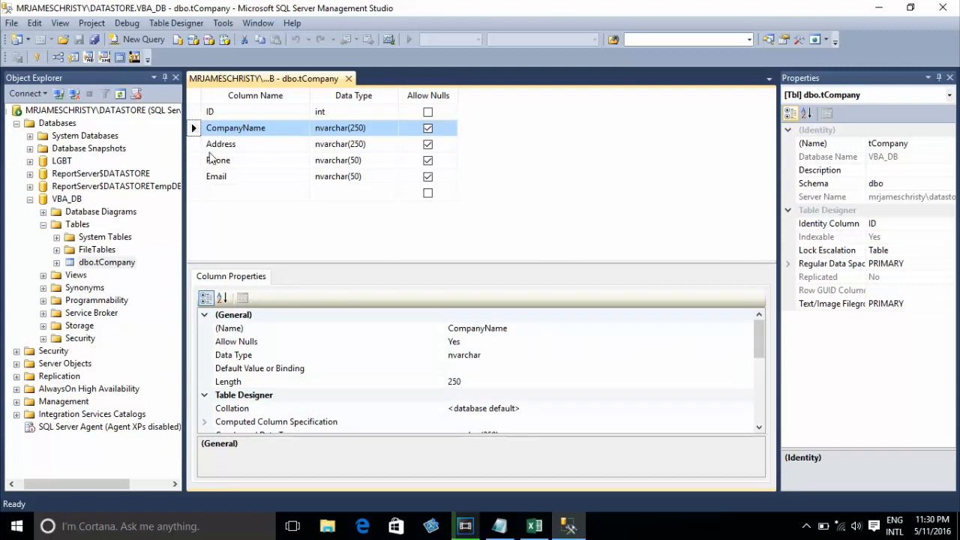
left_click(220, 144)
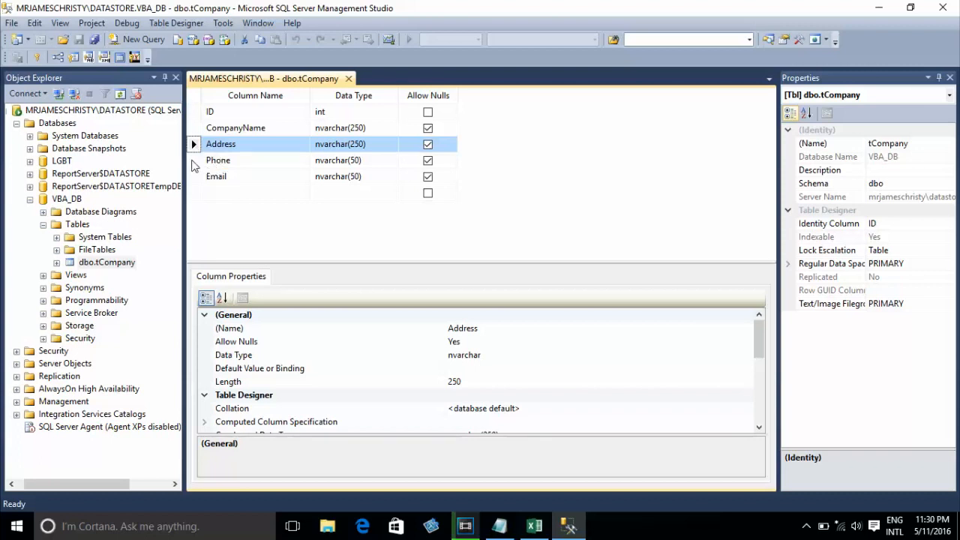
left_click(216, 176)
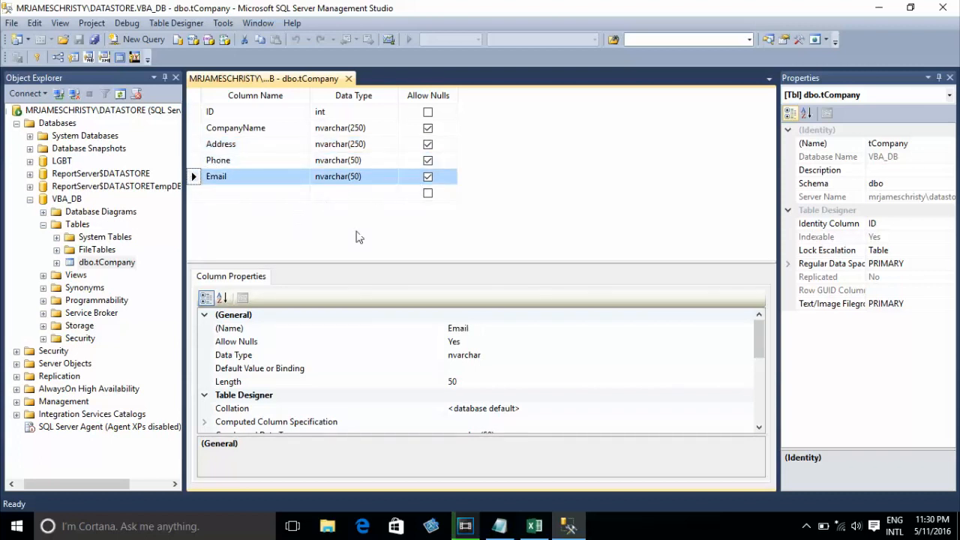
mouse_move(475, 166)
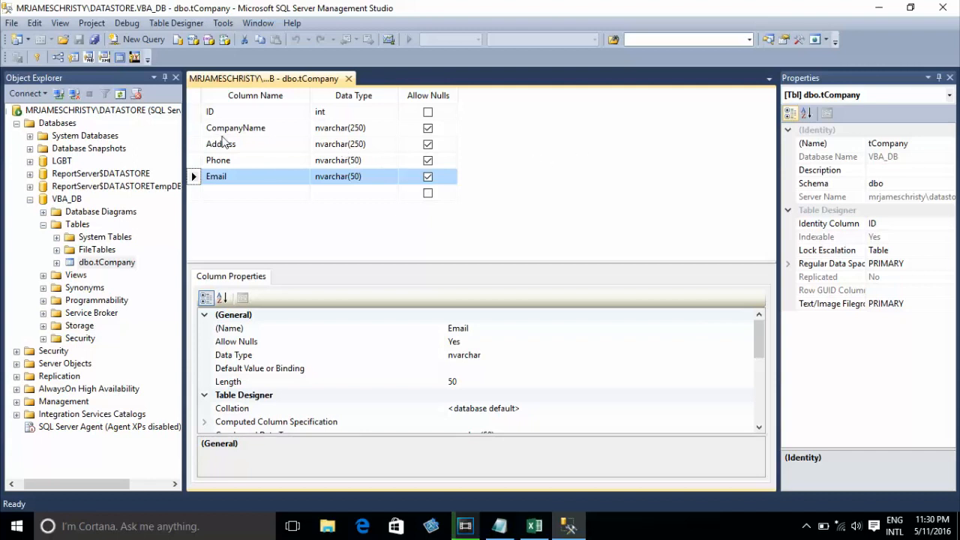
mouse_move(193, 150)
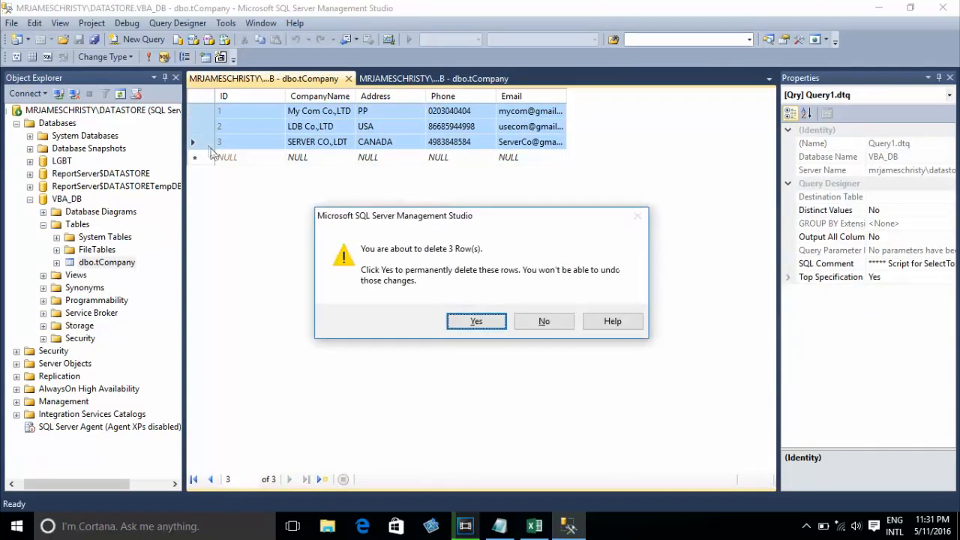
Confirm permanently deleting the three existing company rows from tCompany
left_click(475, 321)
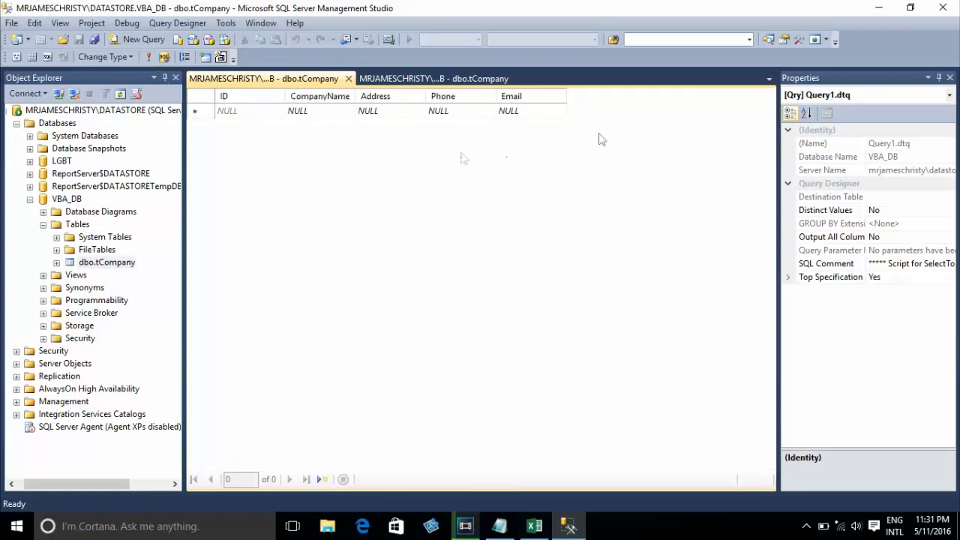
mouse_move(550, 178)
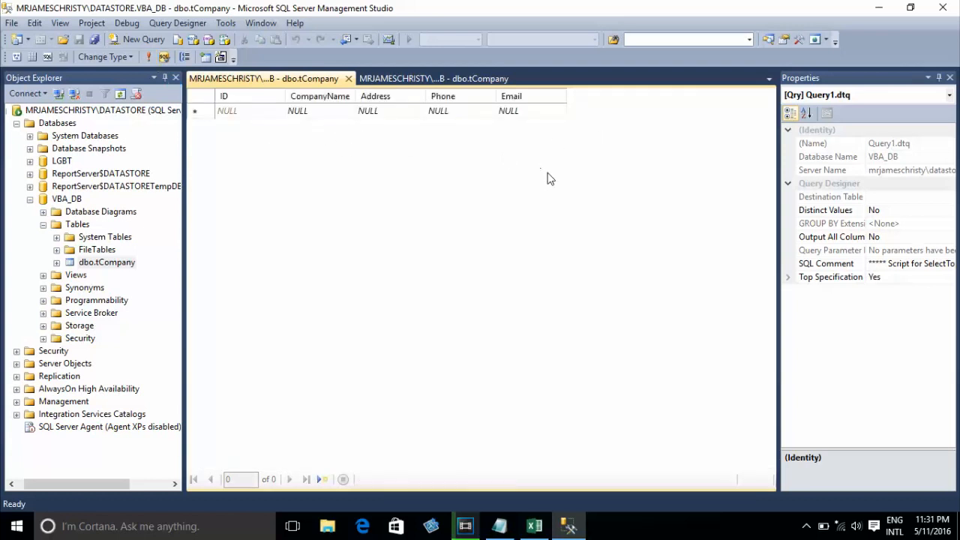
mouse_move(326, 183)
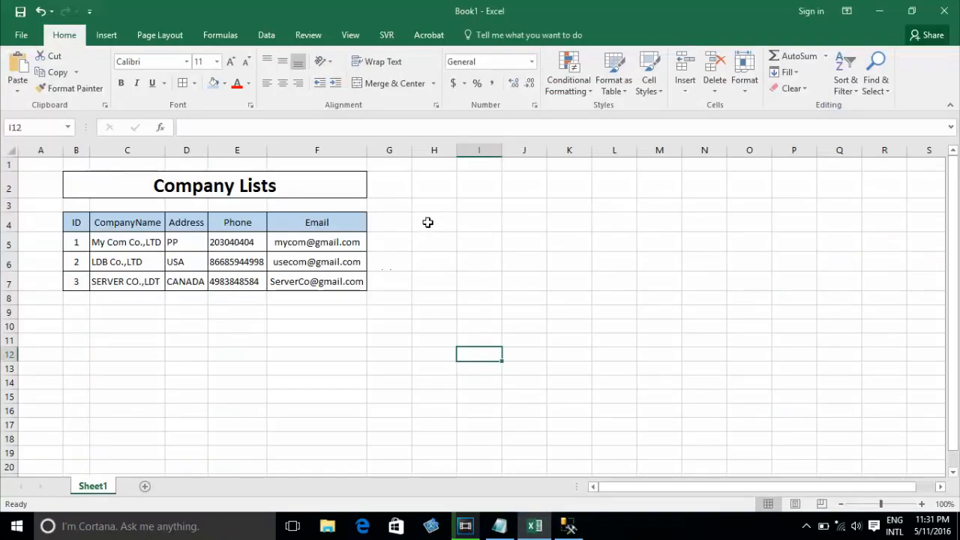
left_click(389, 222)
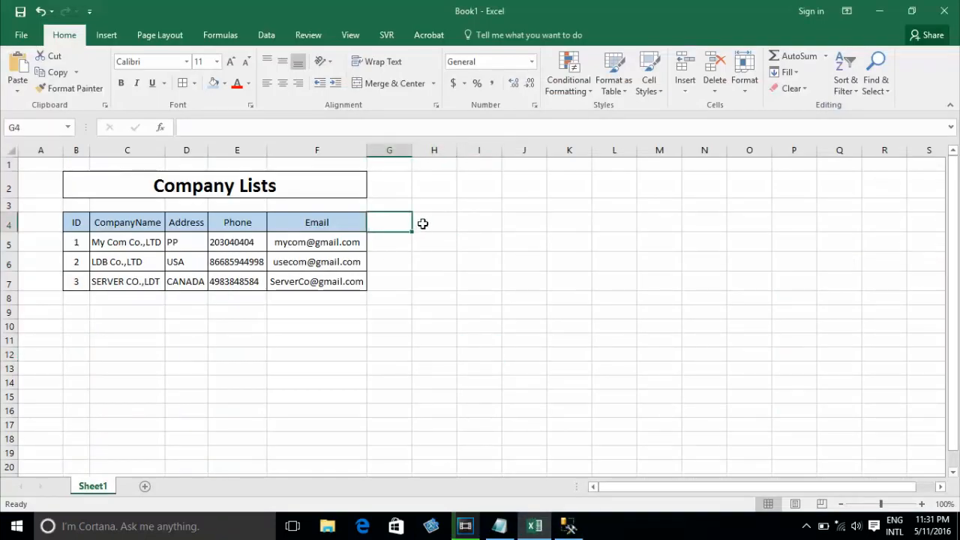
left_click(433, 222)
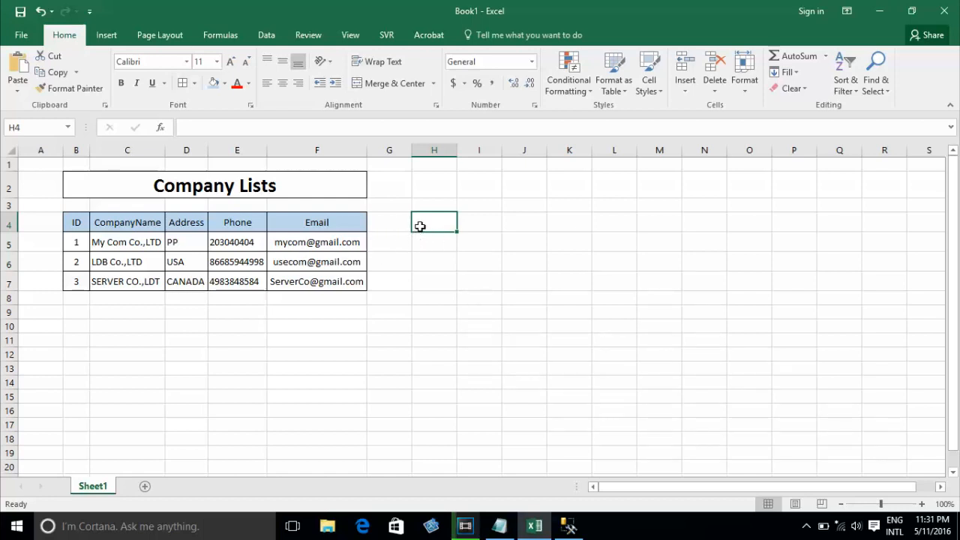
mouse_move(438, 255)
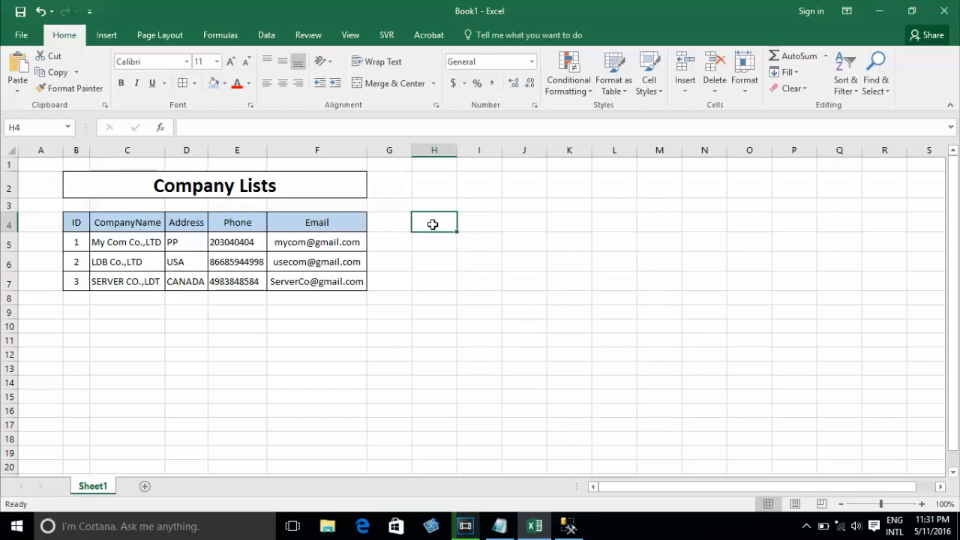
left_click(568, 525)
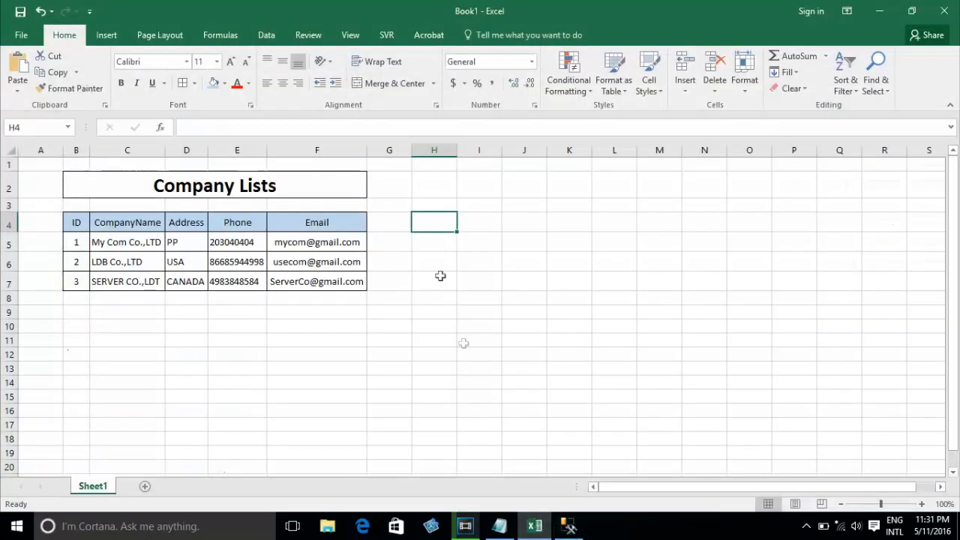
Start the H4 formula with the literal text "Insert into tCompany Values('"
type("=")
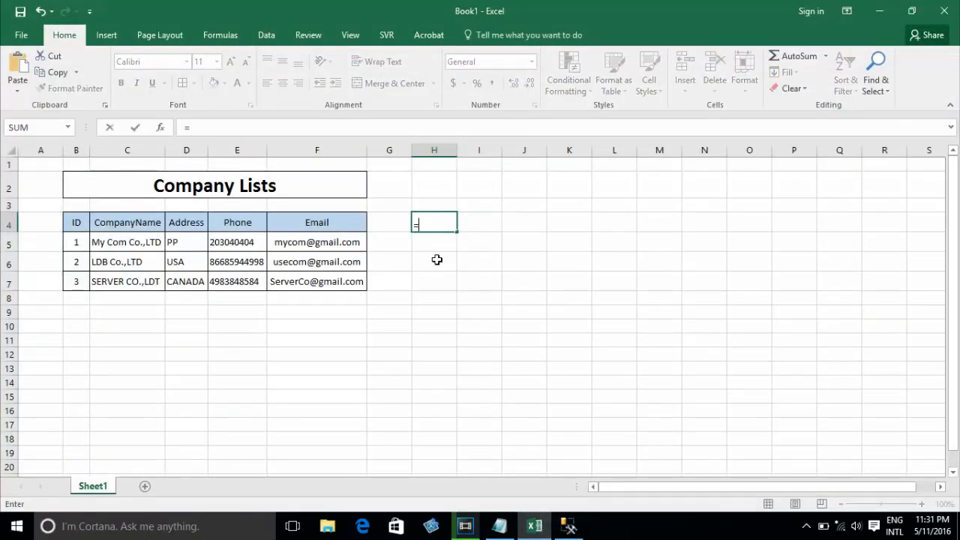
type("\"\"")
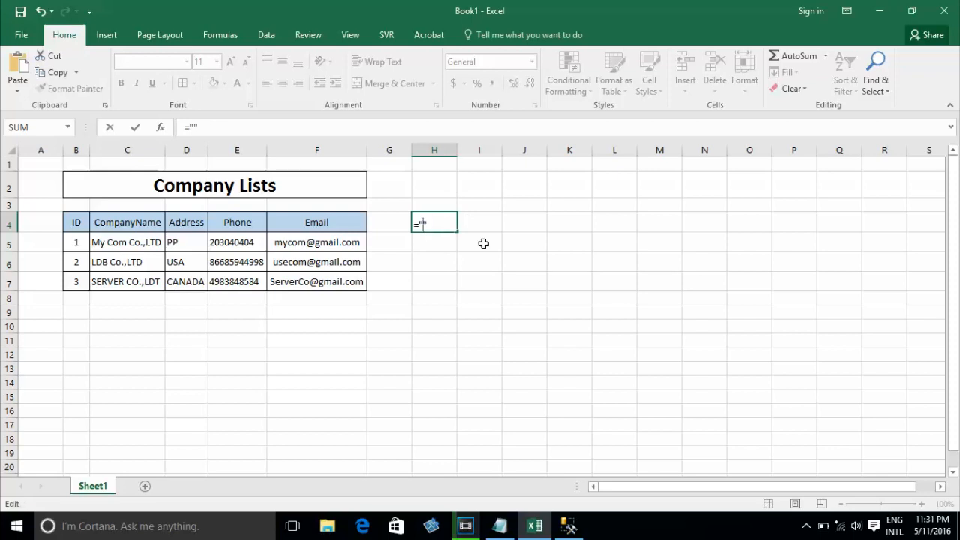
type("I")
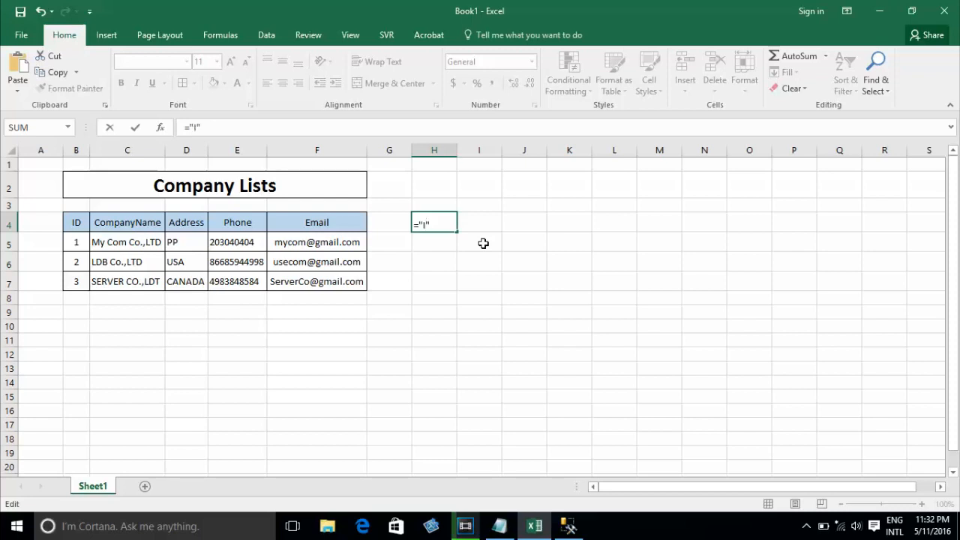
type("nsert")
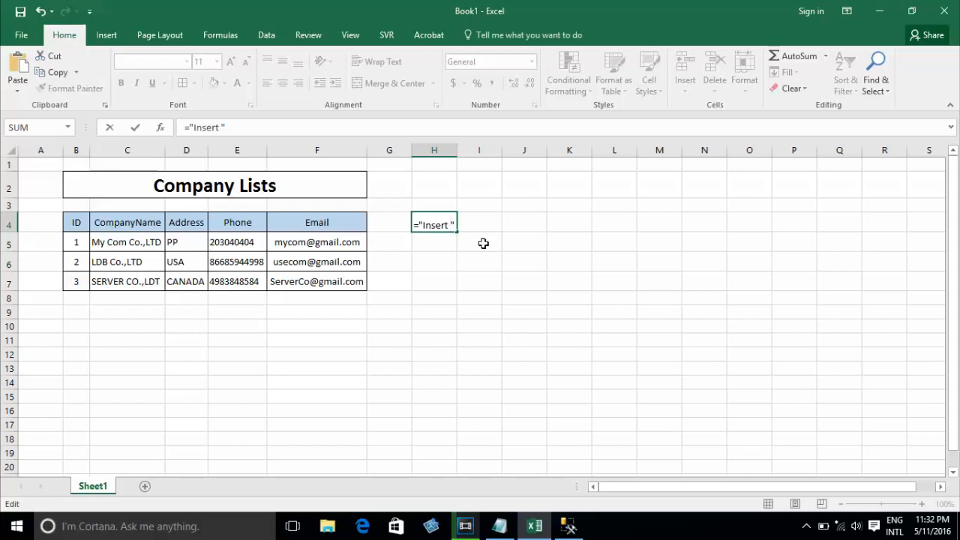
type("into")
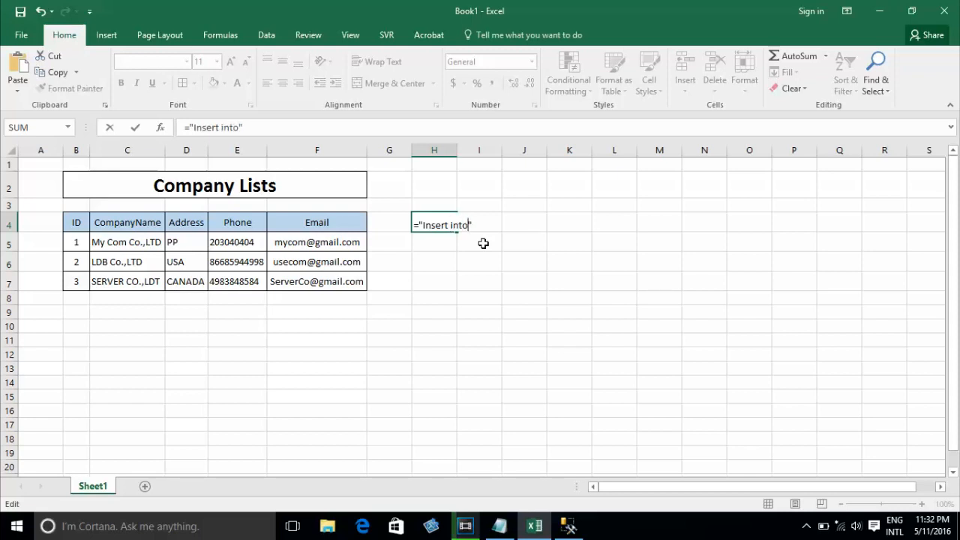
type("tCompa")
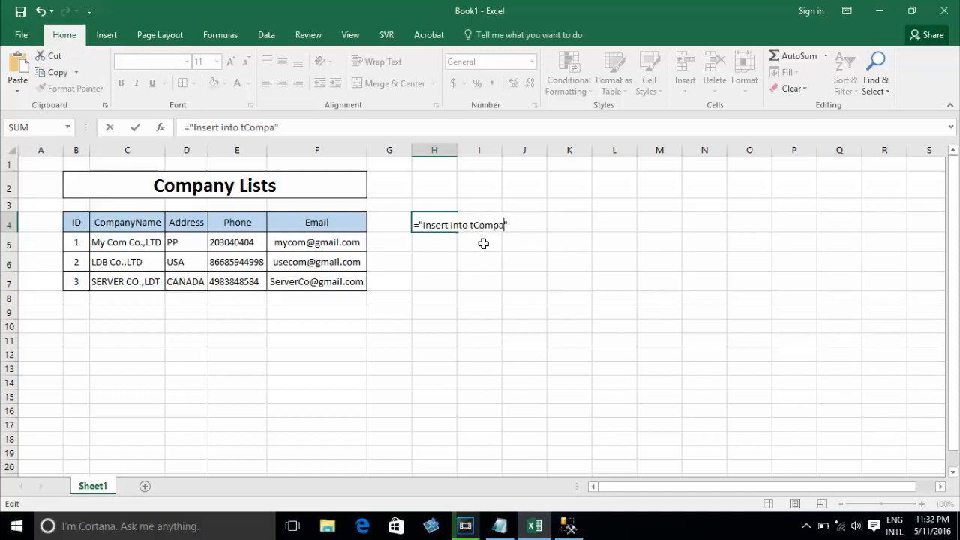
type("ny Valu")
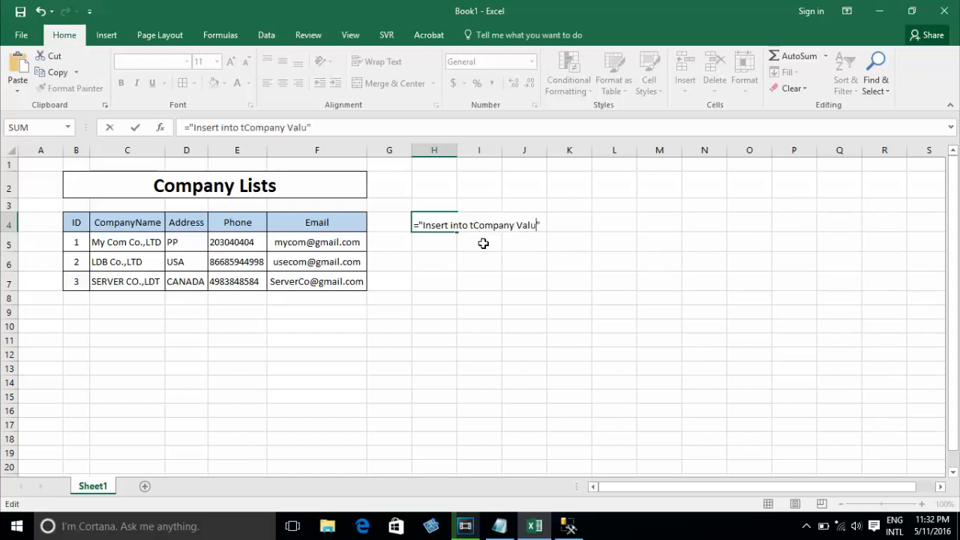
type("es(\"")
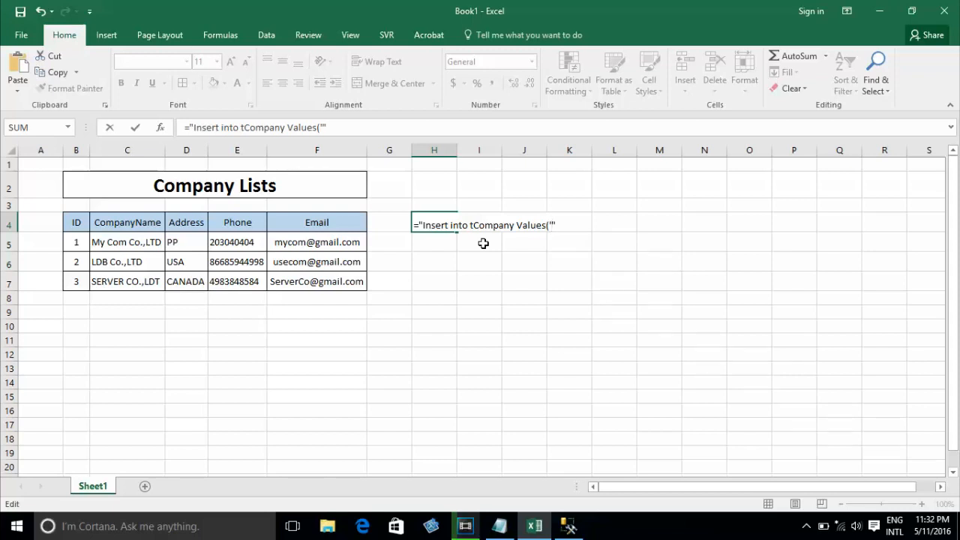
type("&")
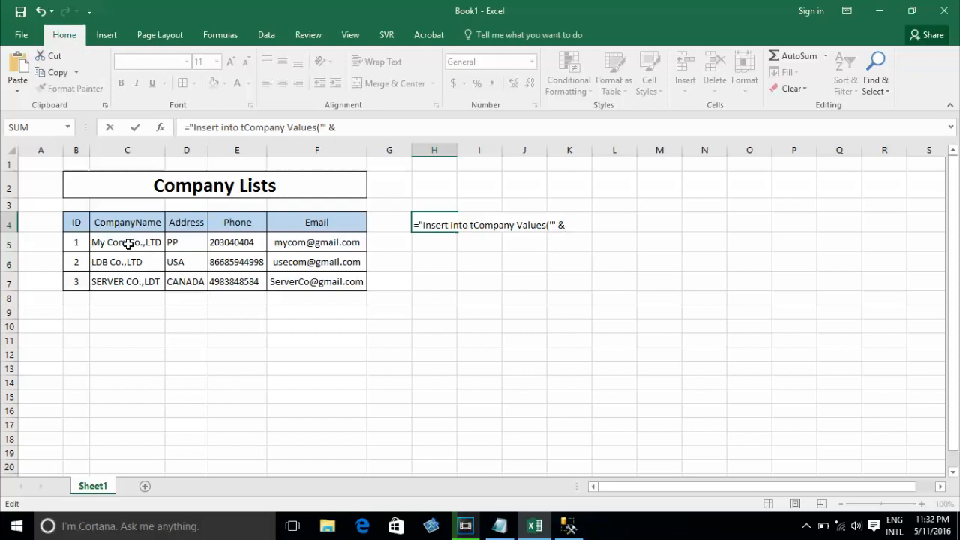
Add the C5 company name and D5 address references, separated by quoted commas
left_click(126, 242)
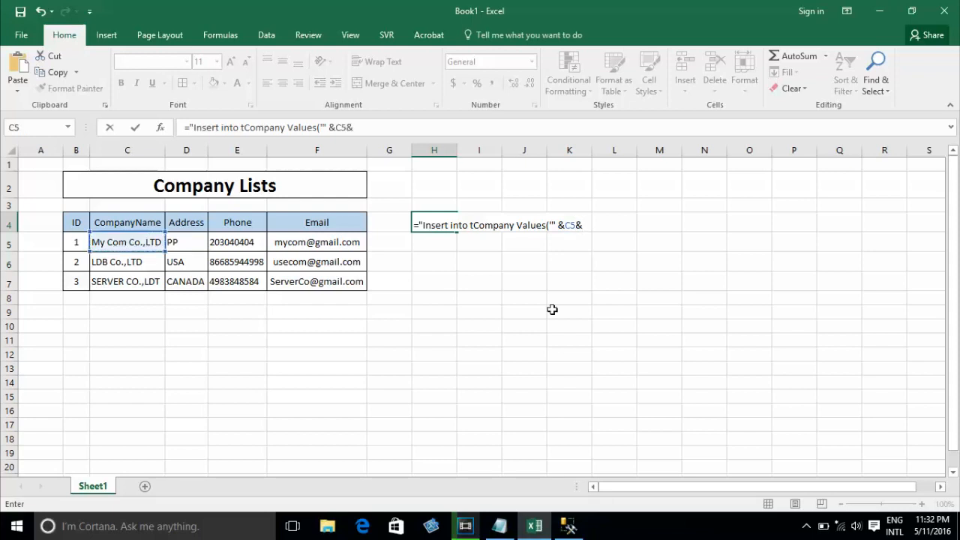
type("\"")
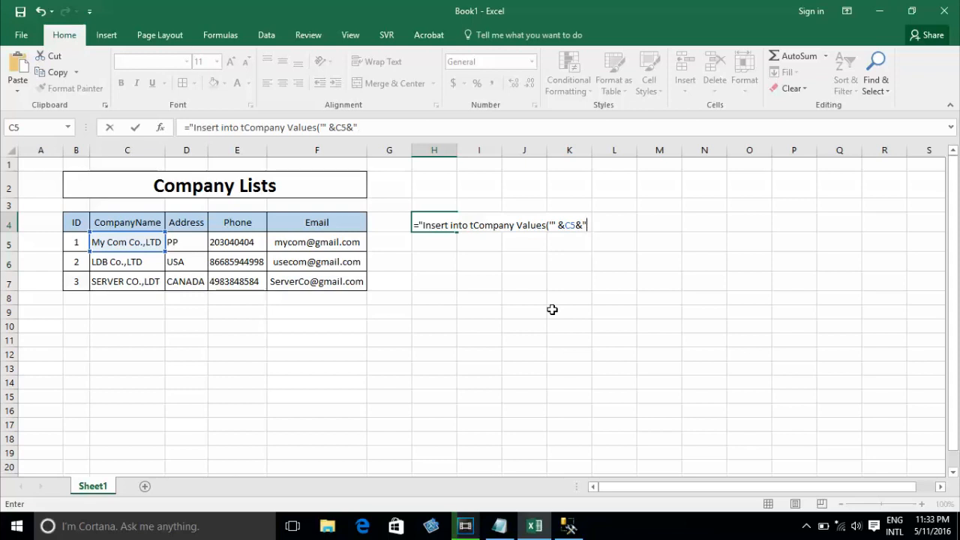
type(",'")
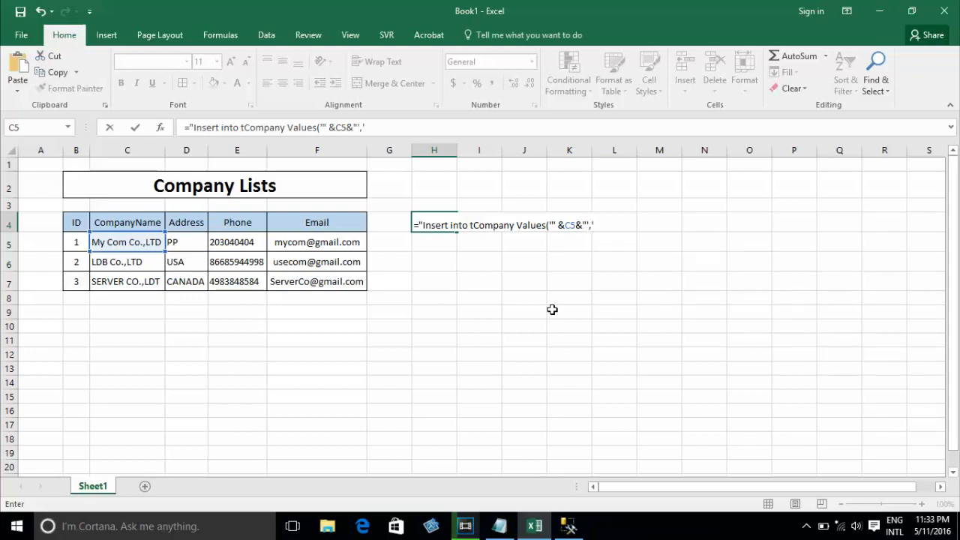
type(",\"&")
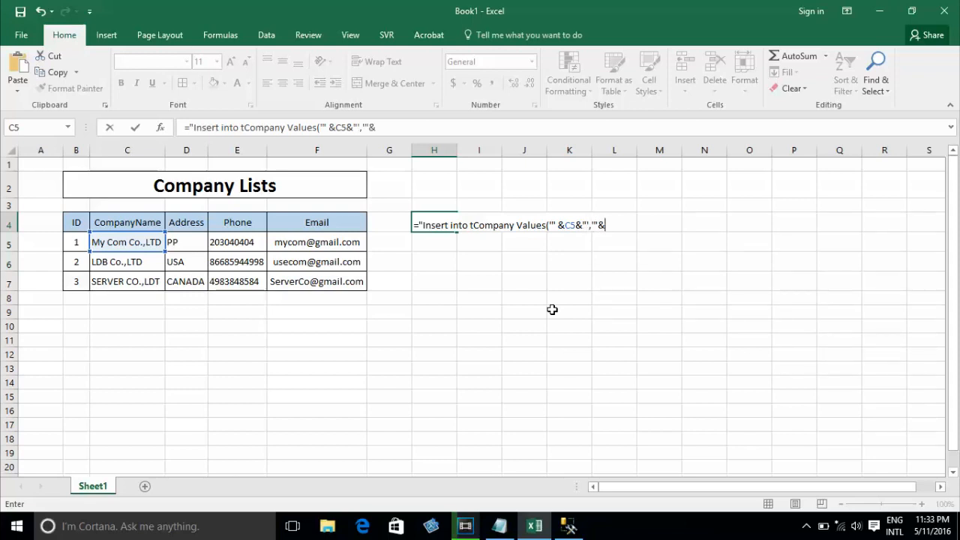
left_click(186, 242)
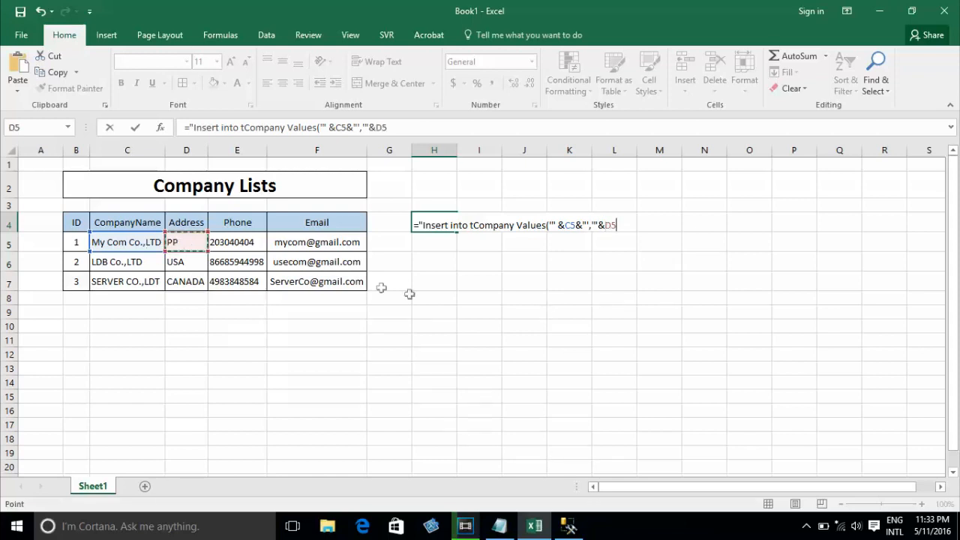
type("&")
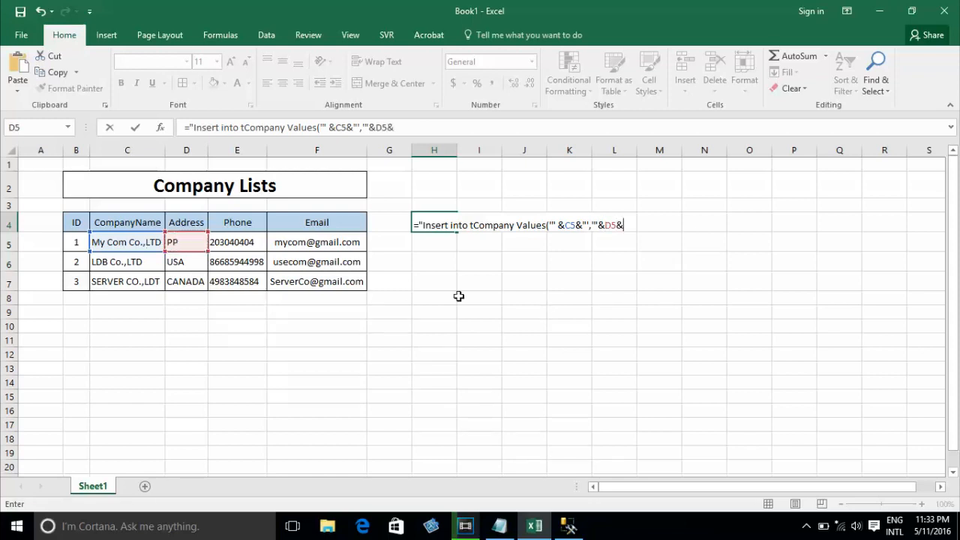
type("\"")
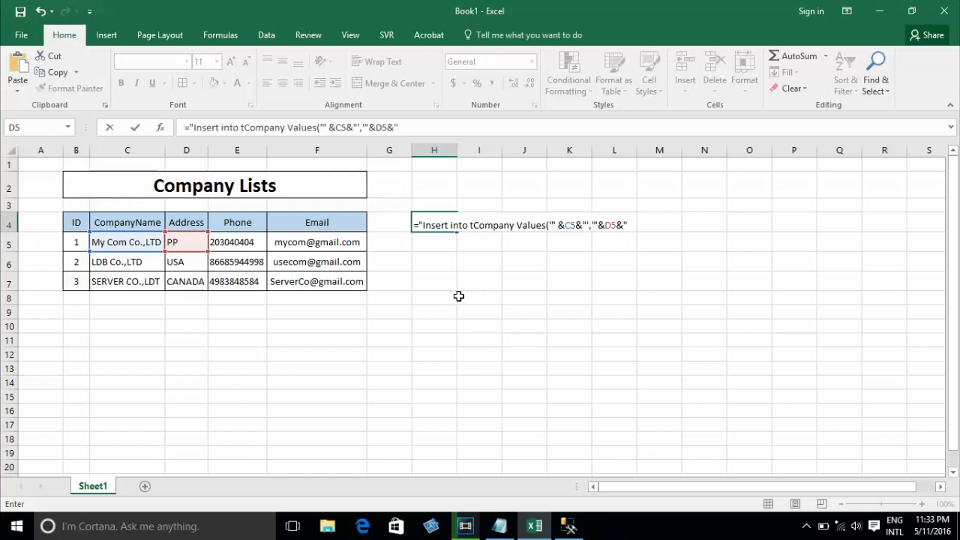
type(",\"\"")
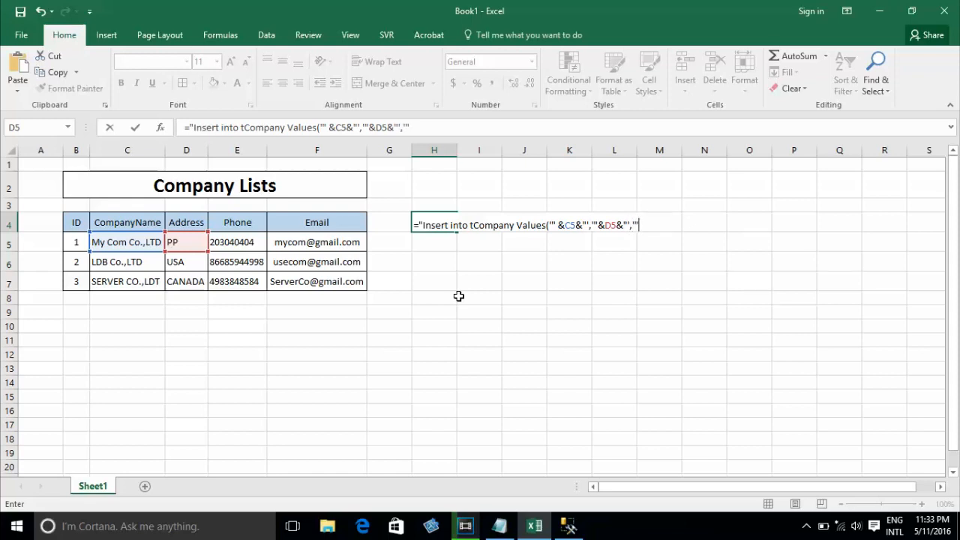
type("&")
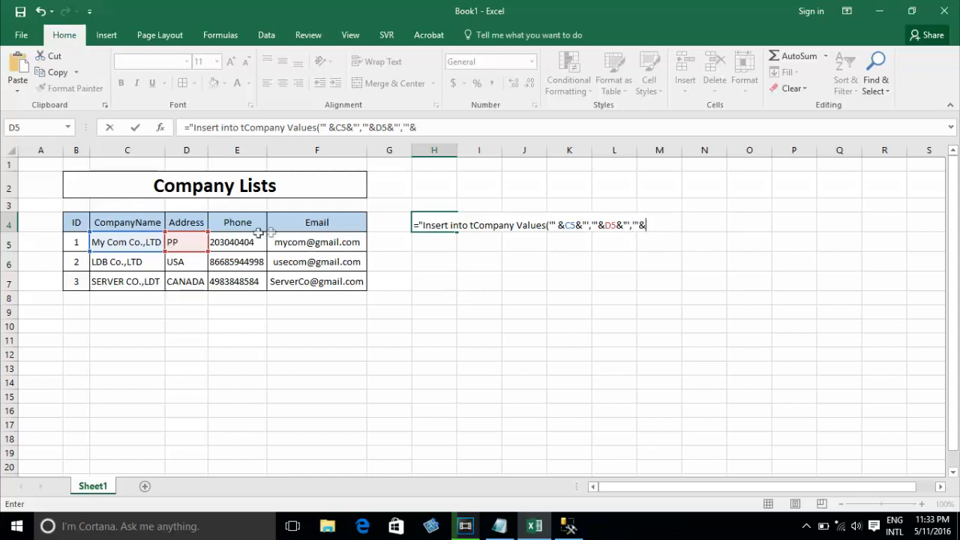
Add the E5 phone and F5 email references and close the statement with "')"
left_click(237, 241)
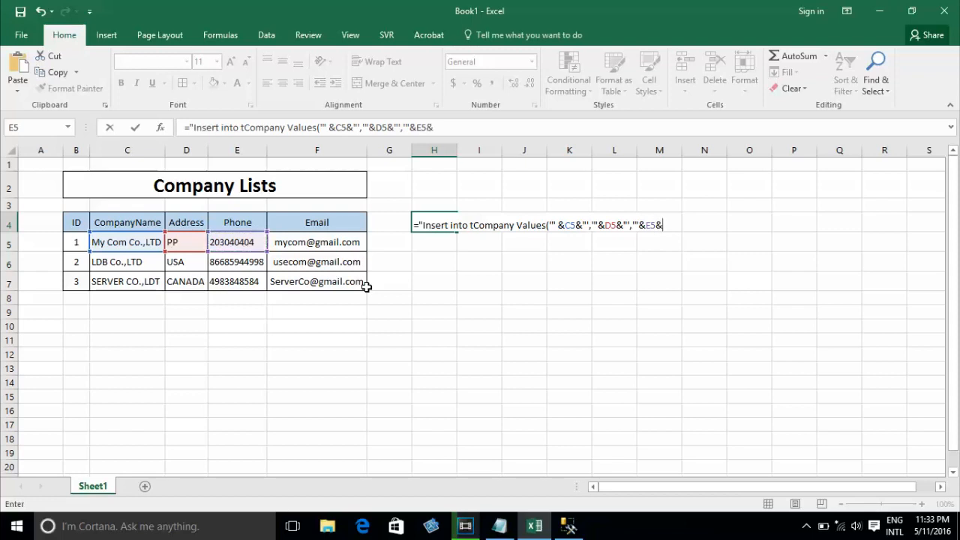
type("\"'")
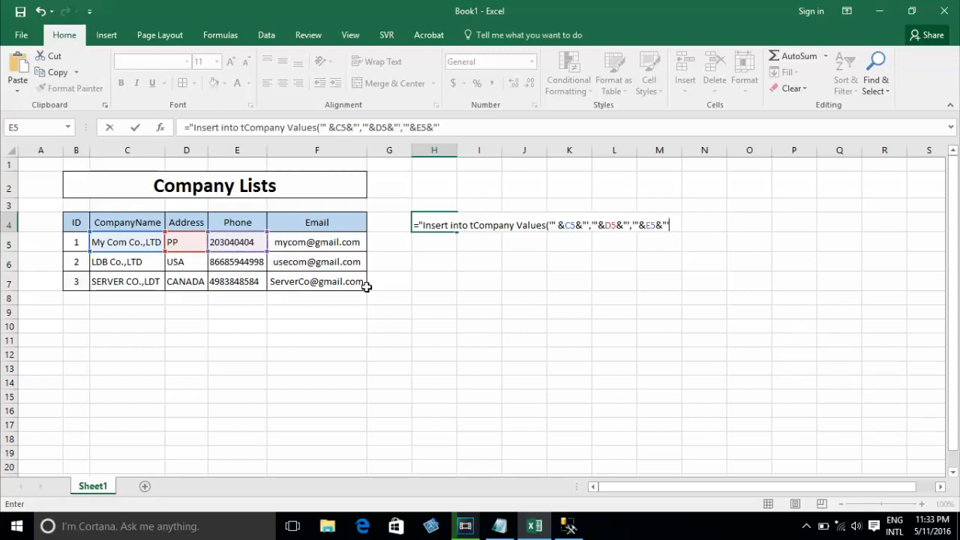
type(",'")
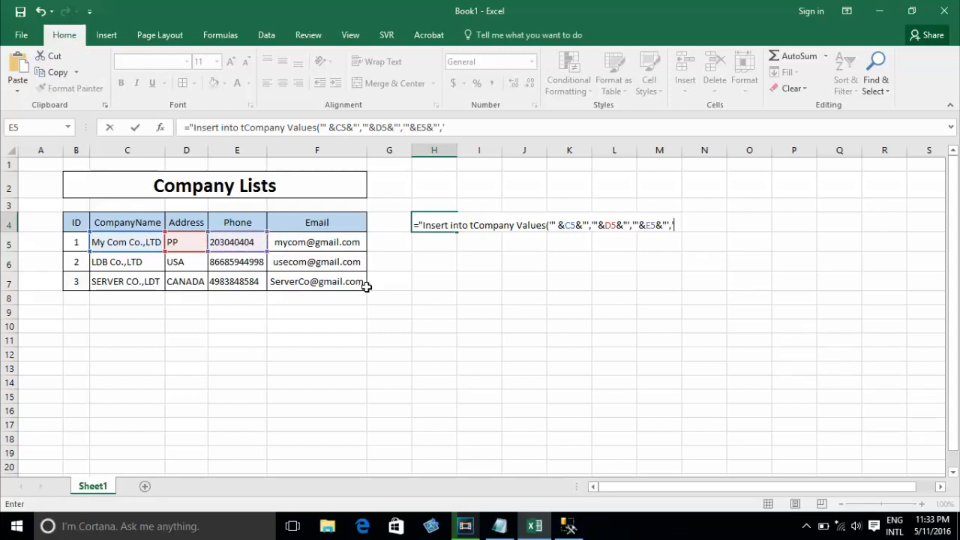
type("\"&")
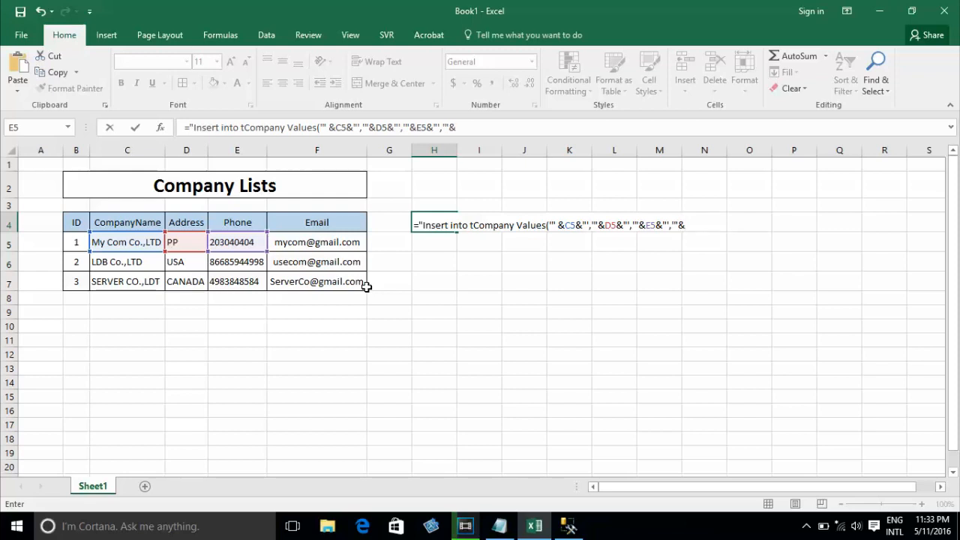
left_click(316, 242)
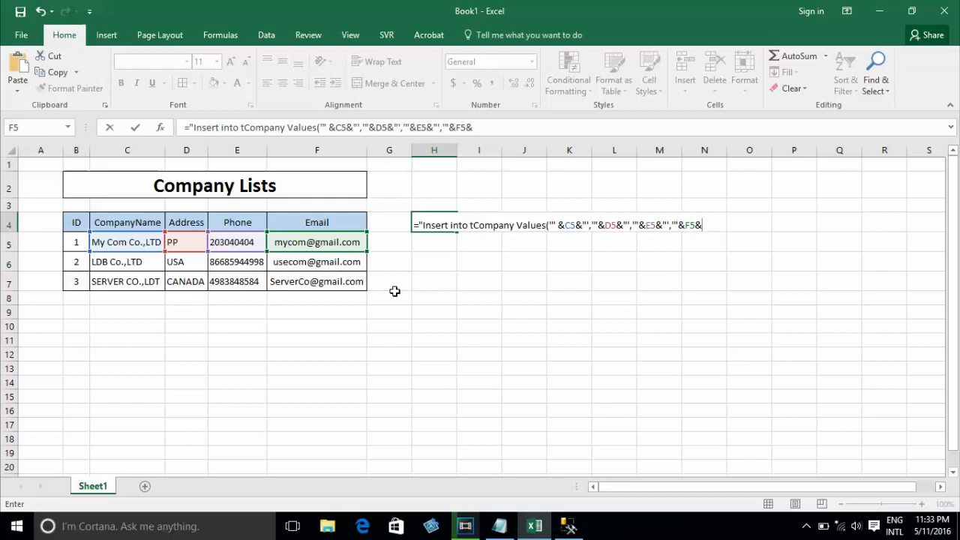
type("\"\"")
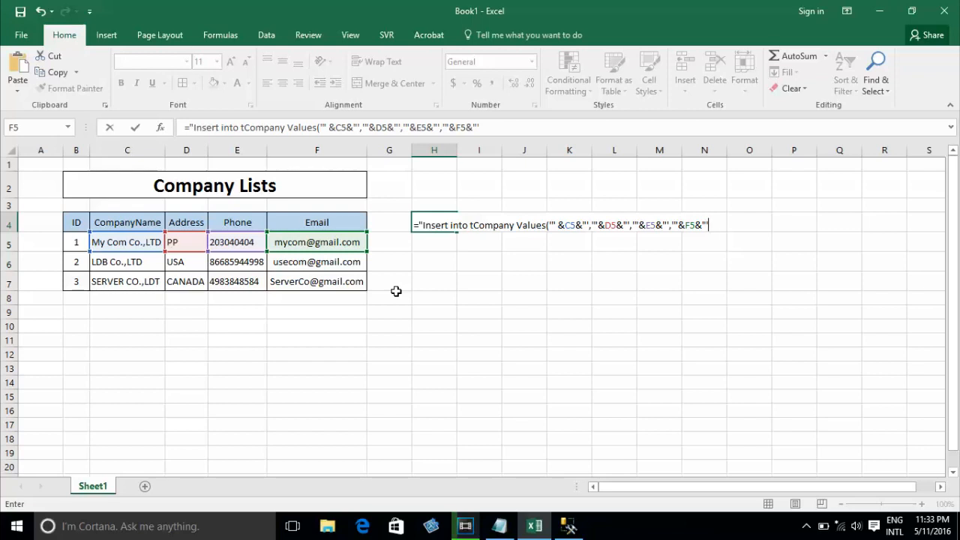
type(")\"")
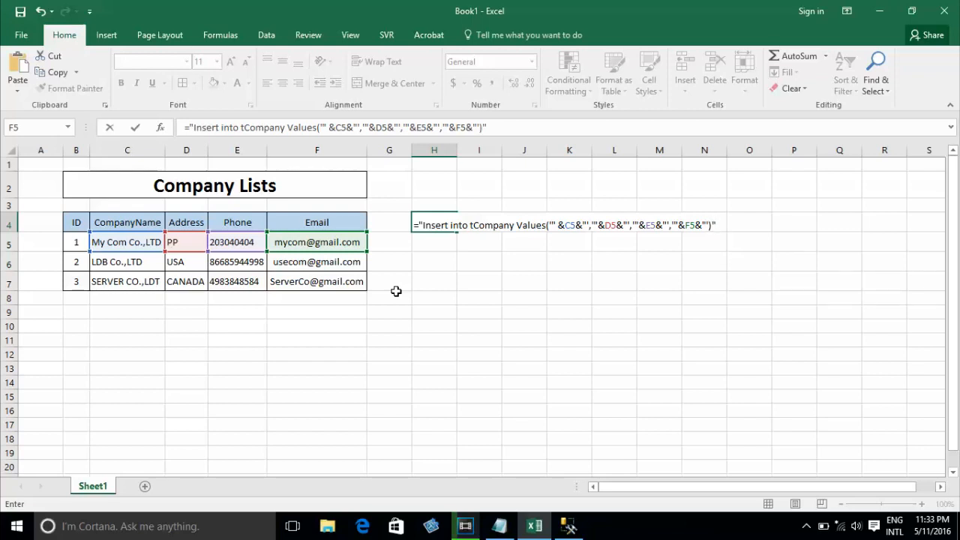
Commit the H4 formula and fill it down through row 7 for all three companies
key("enter")
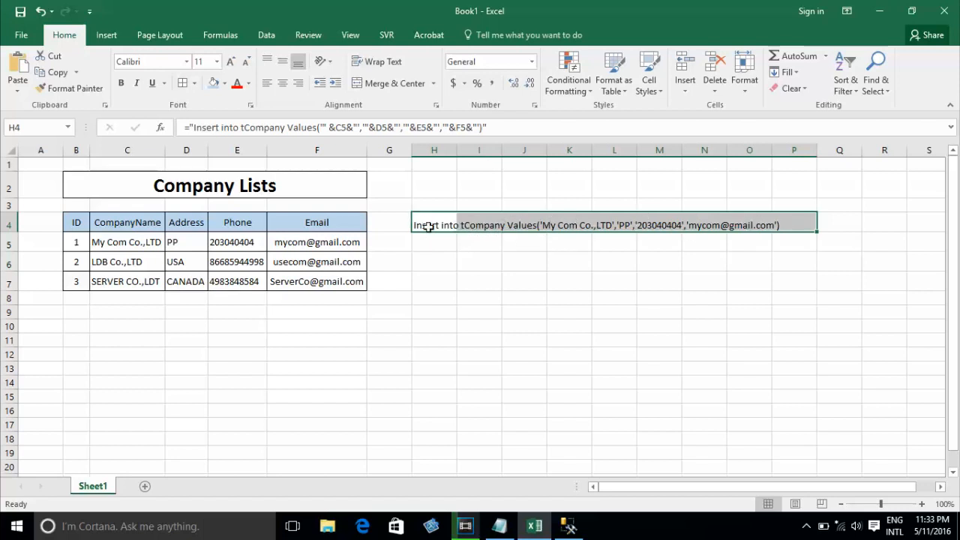
left_click(433, 224)
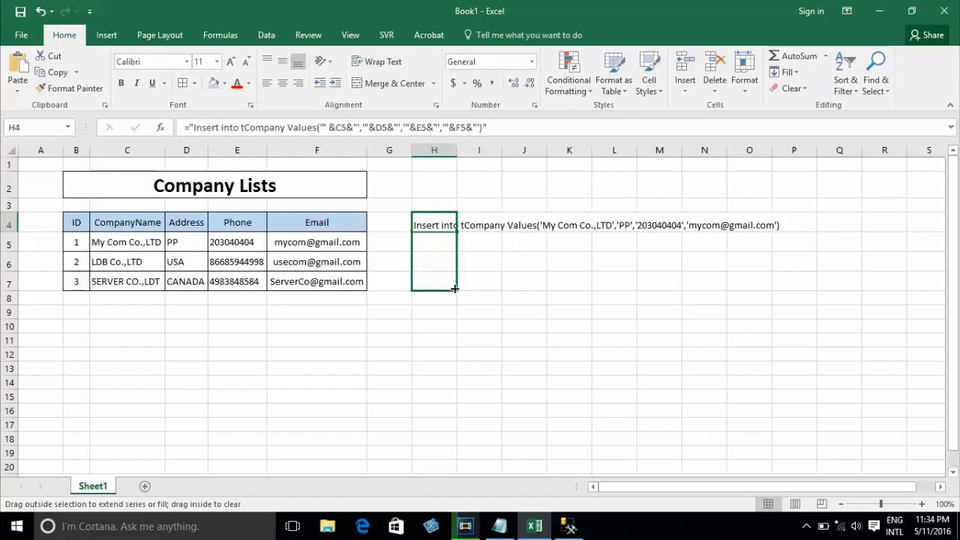
left_click_drag(455, 290, 433, 284)
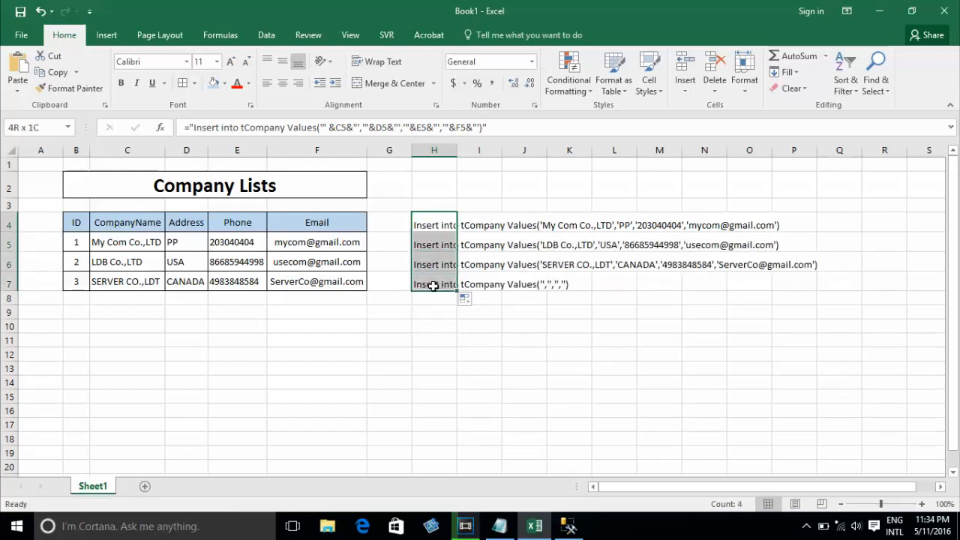
left_click(433, 283)
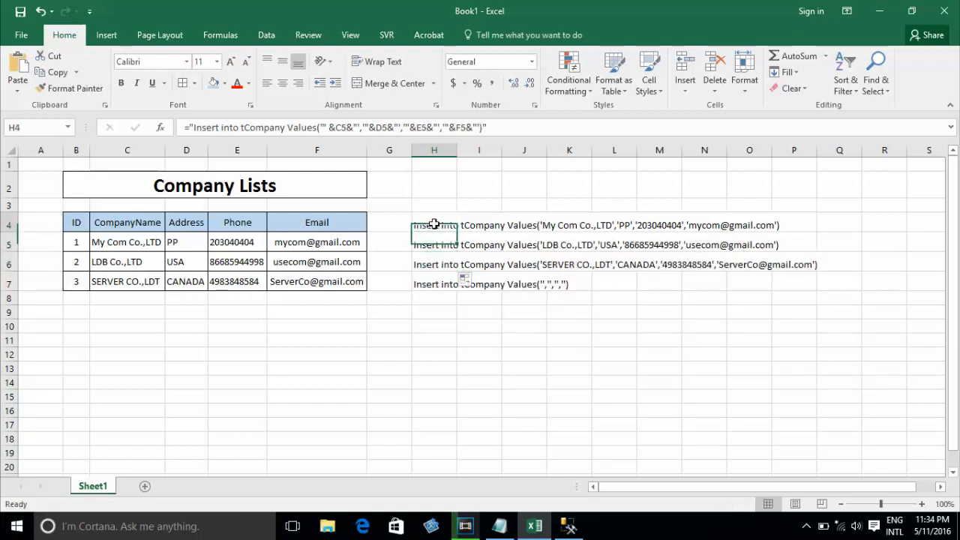
left_click(433, 225)
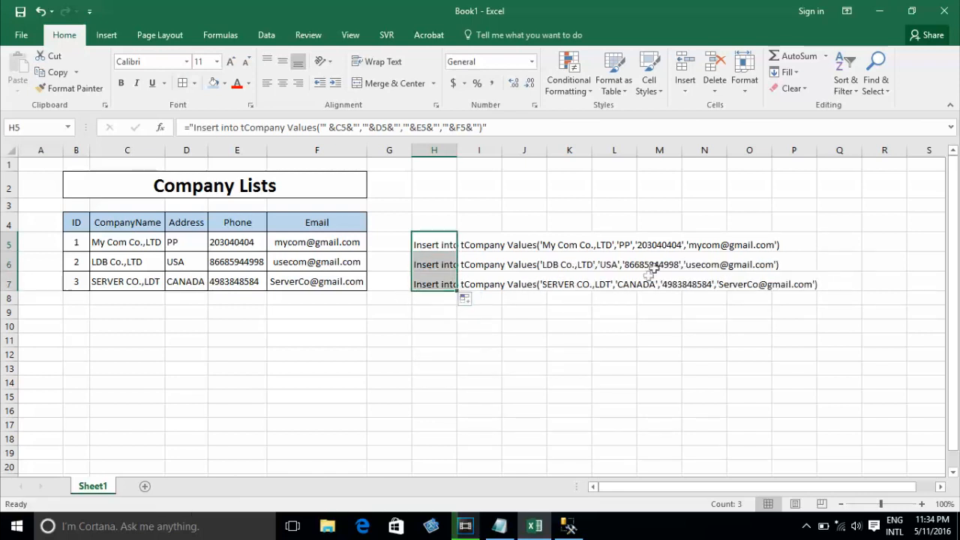
mouse_move(431, 247)
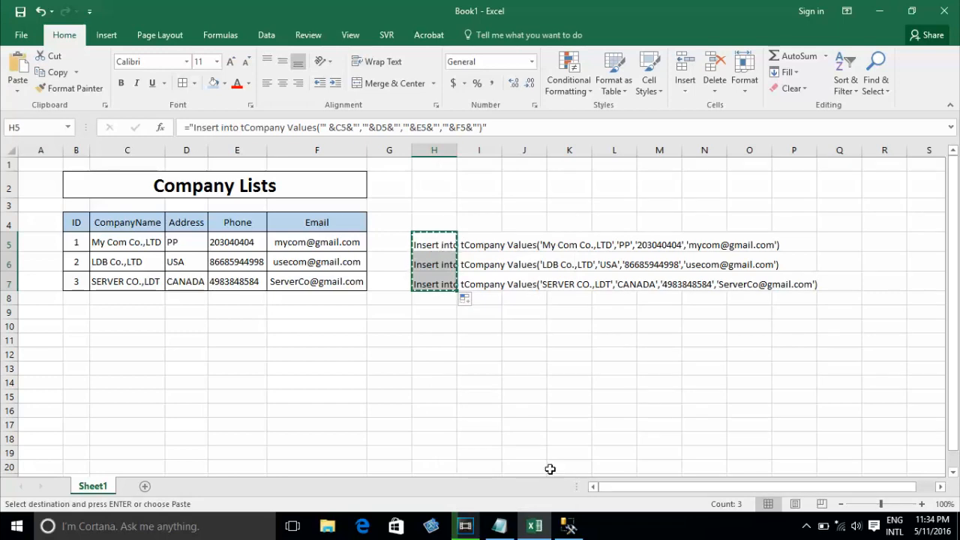
Switch to the SQL Server Management Studio query window
left_click(567, 525)
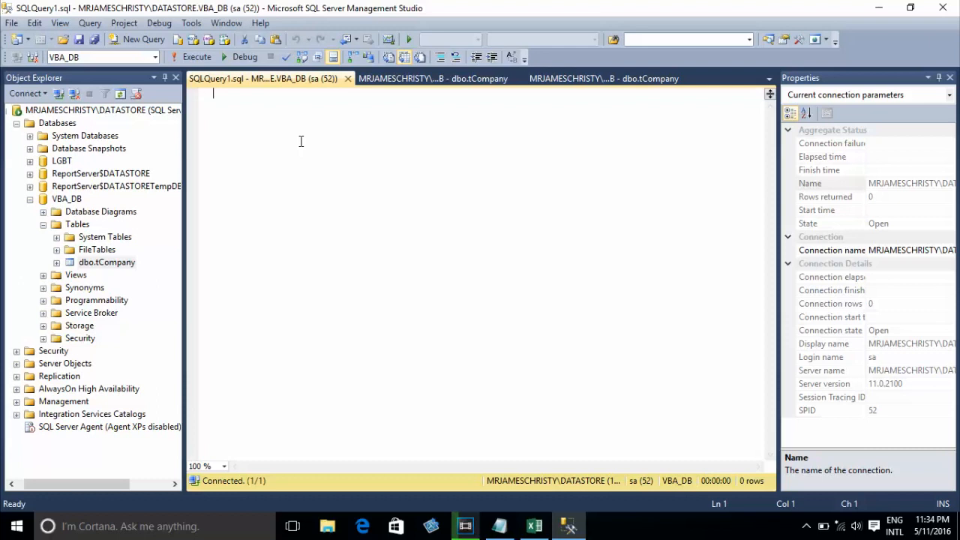
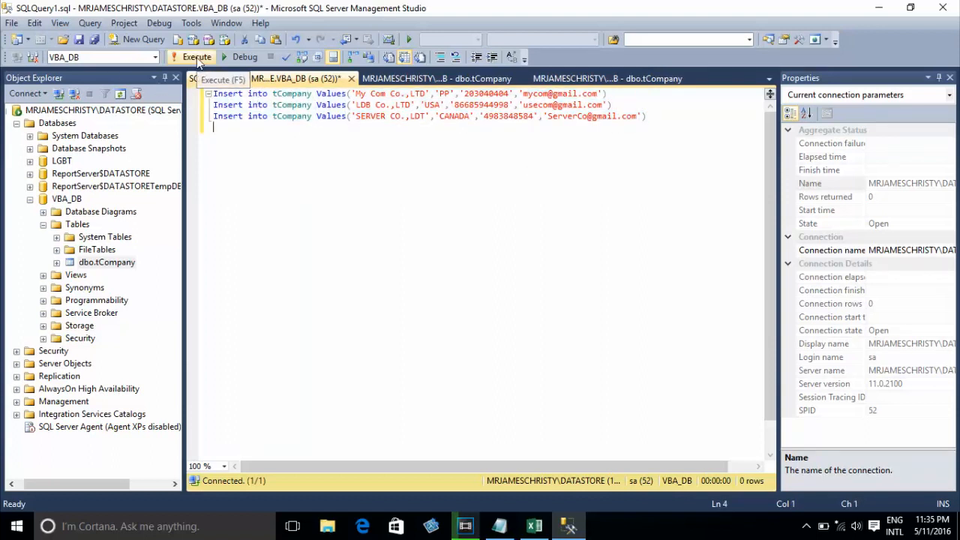
Paste the three tCompany INSERT statements into the query editor and execute them
left_click(196, 57)
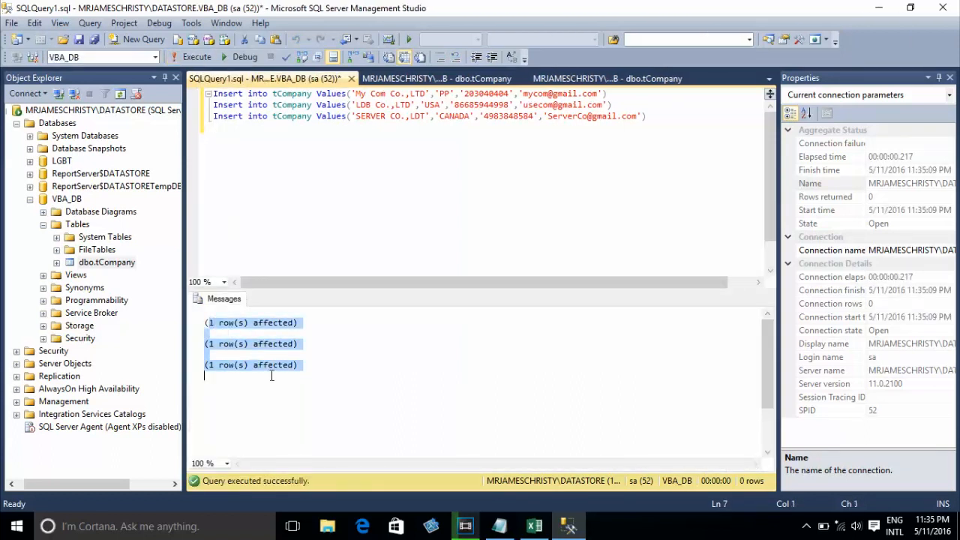
left_click(436, 78)
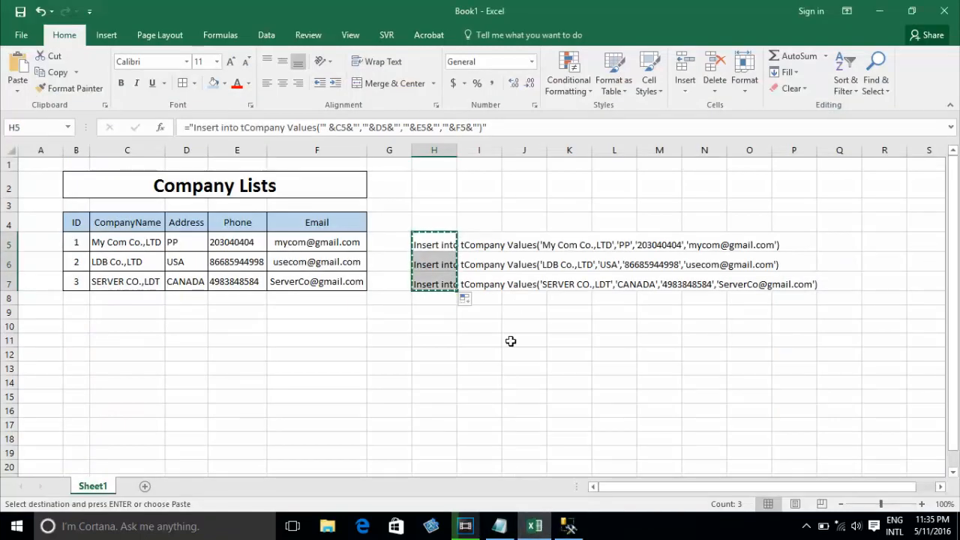
mouse_move(534, 525)
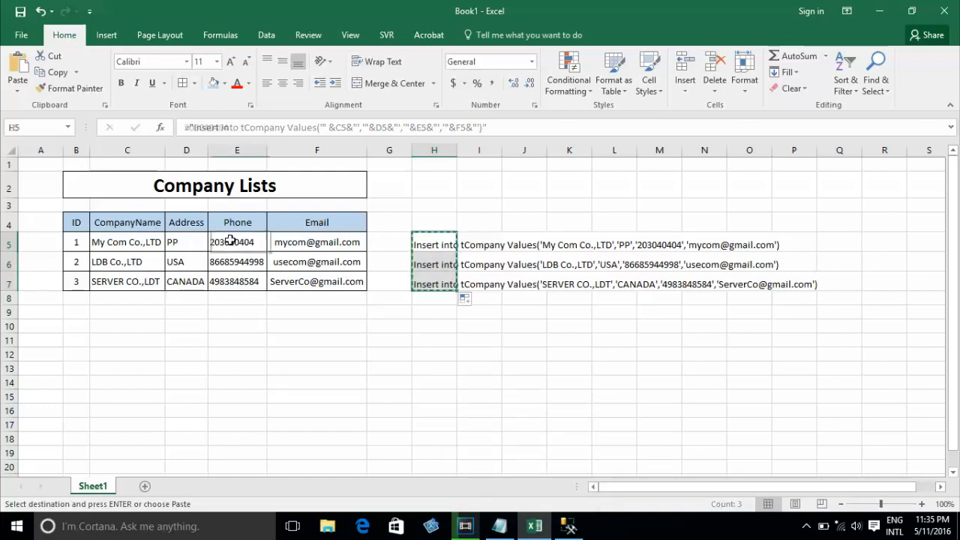
Back in Excel, review the phone and statement cells, then select an empty cell
left_click(237, 242)
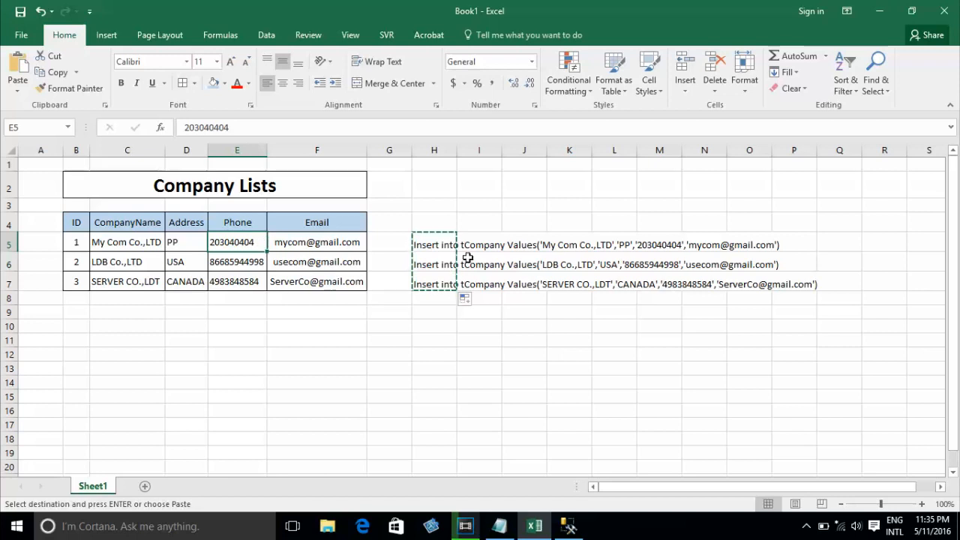
left_click(614, 245)
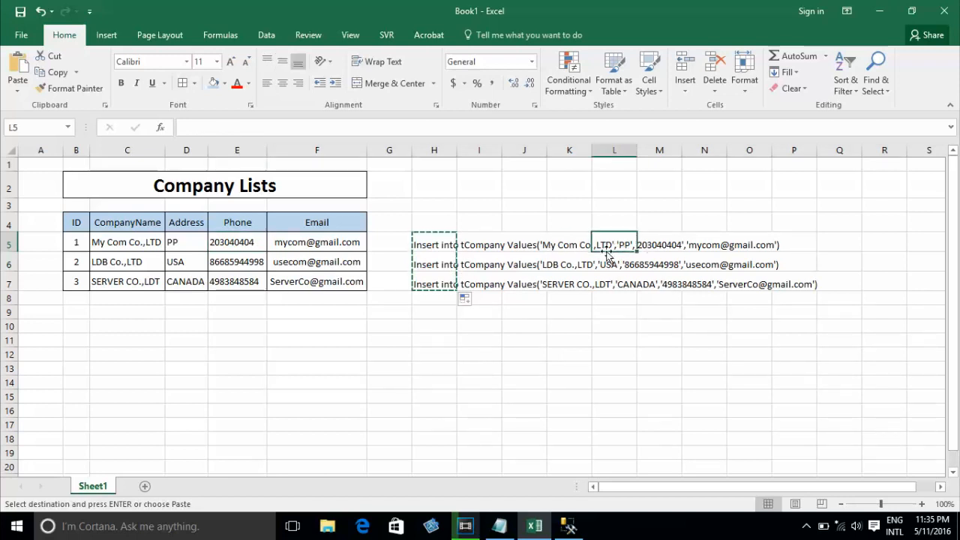
left_click(433, 245)
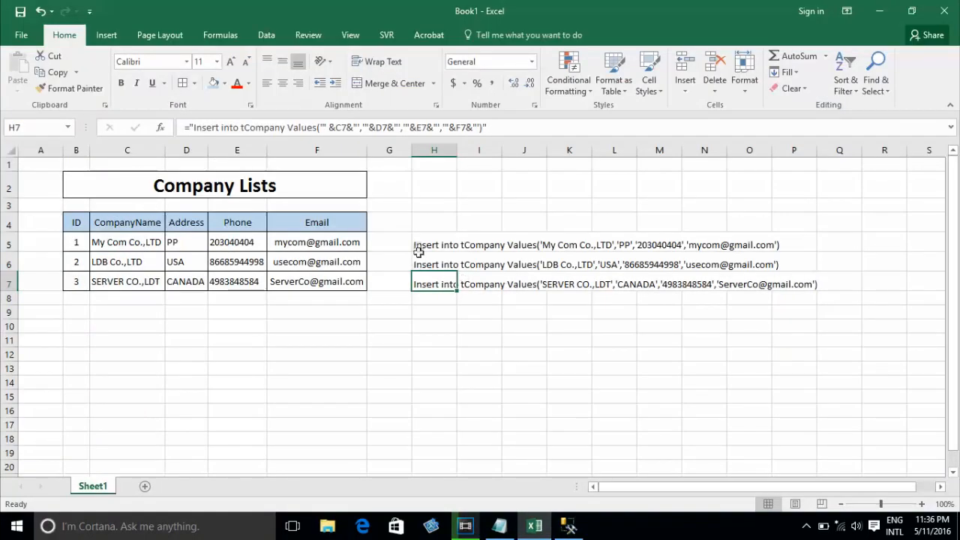
left_click(434, 326)
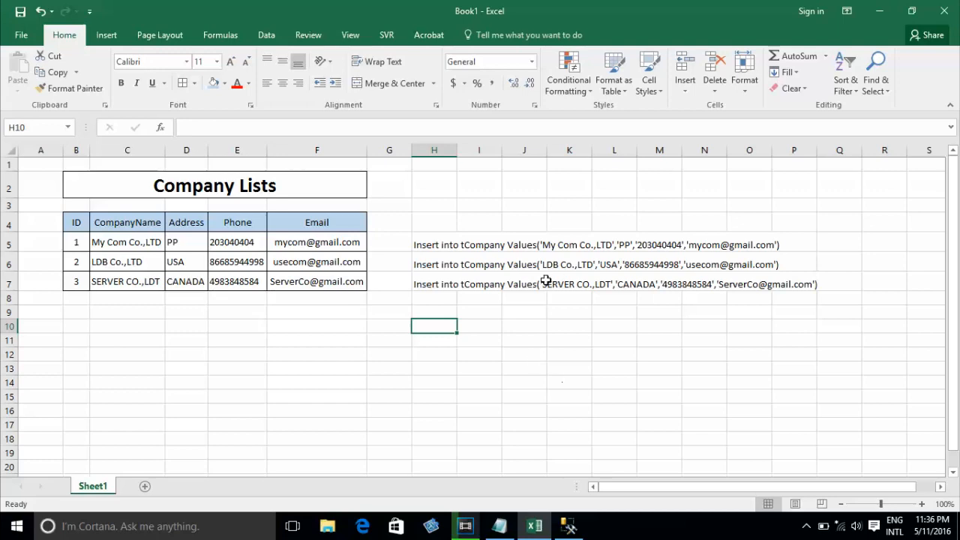